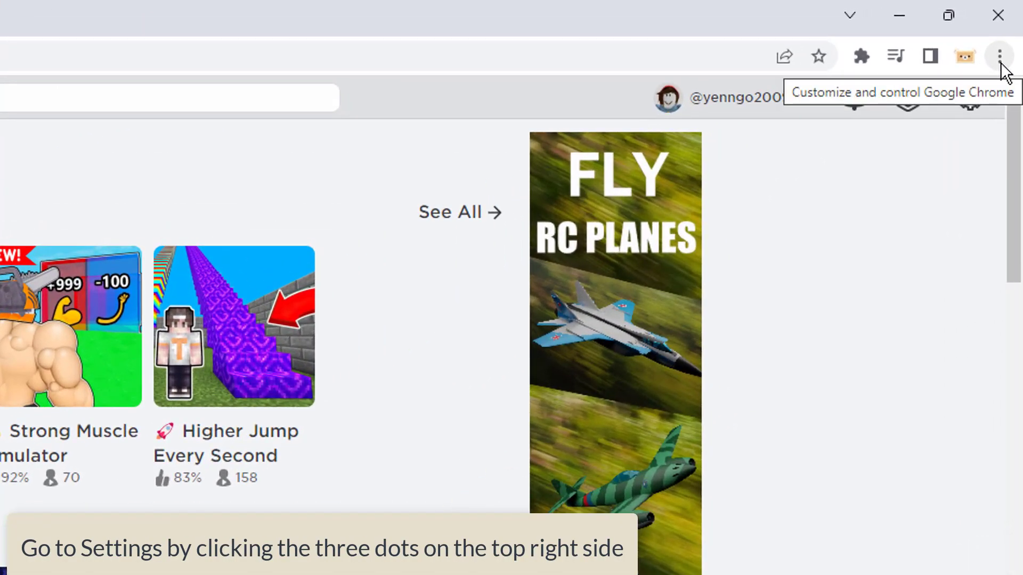
Open Chrome's Settings page from the browser's three-dot menu.
click(998, 56)
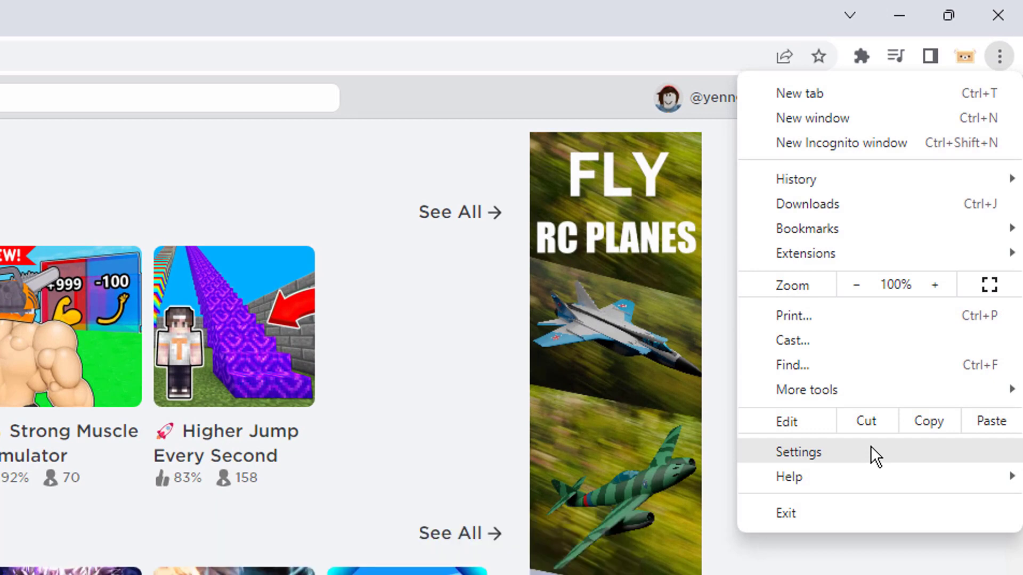
click(798, 452)
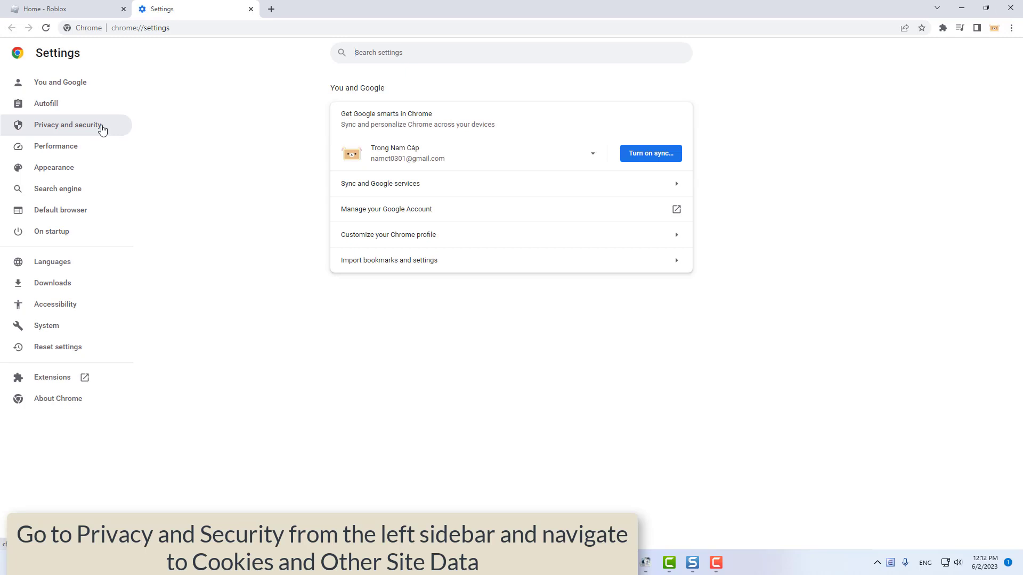
Go to Privacy and security, then Cookies and other site data, and reach all site data.
click(67, 124)
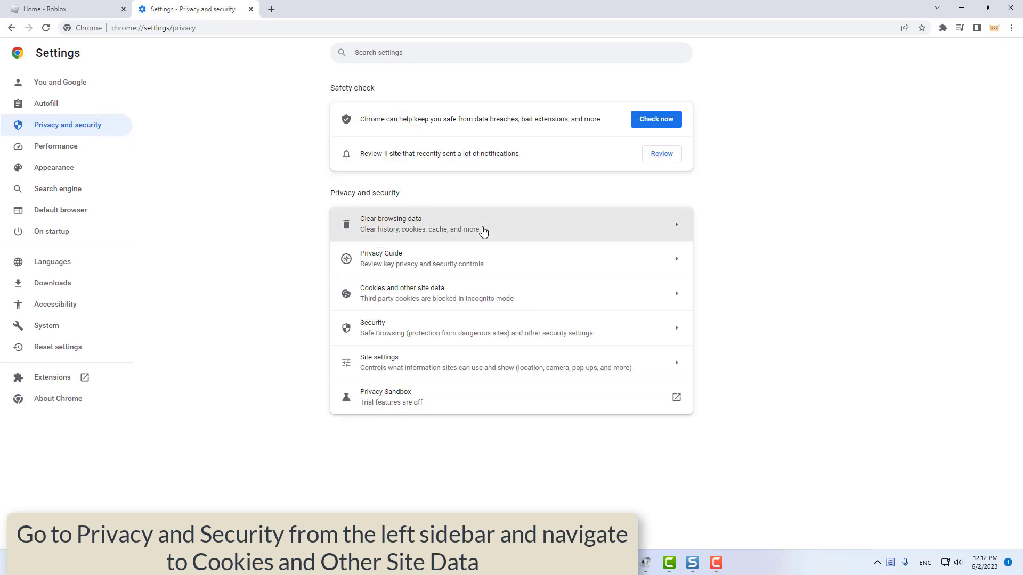
click(402, 293)
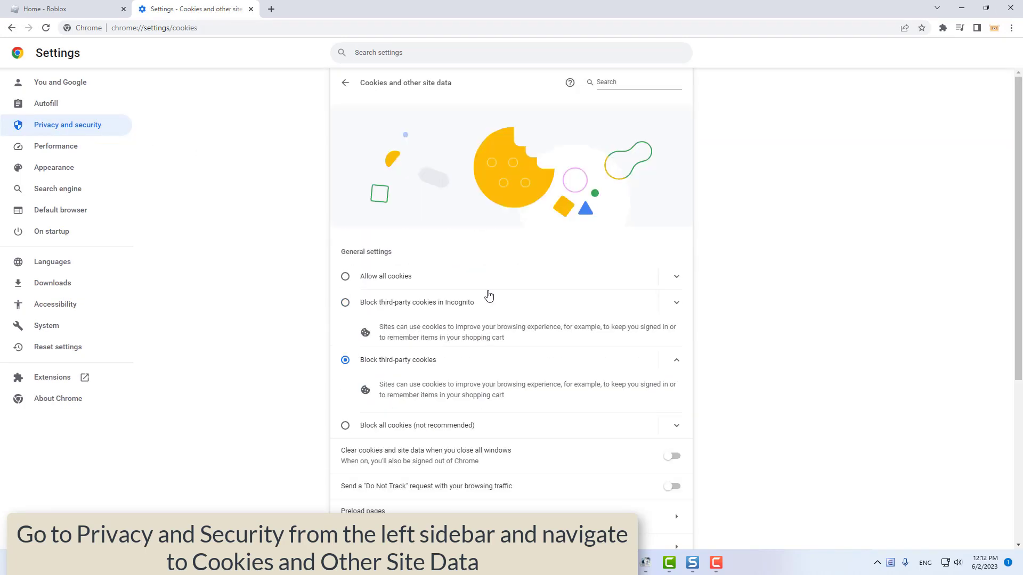
scroll(down, 3)
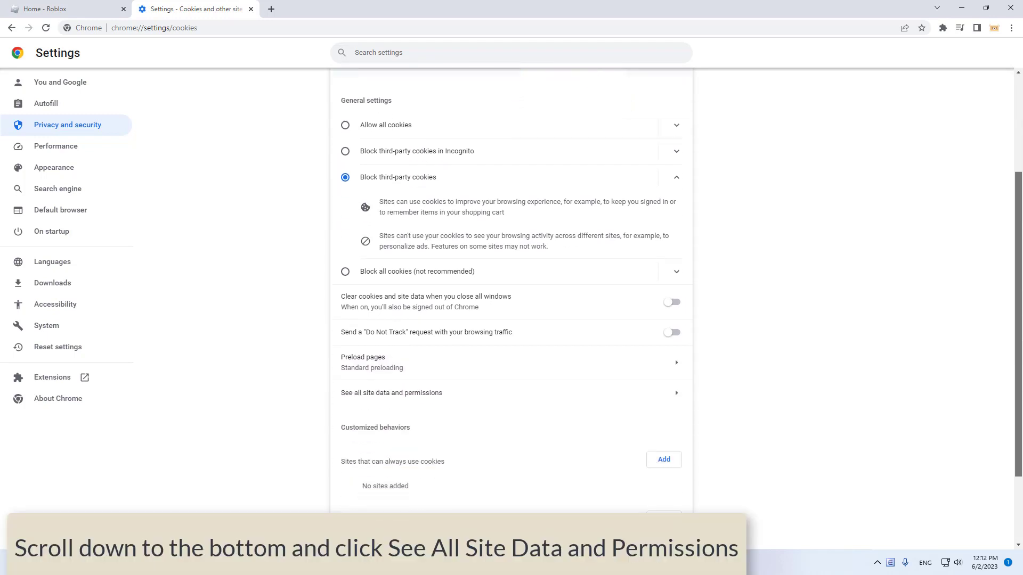
scroll(down, 3)
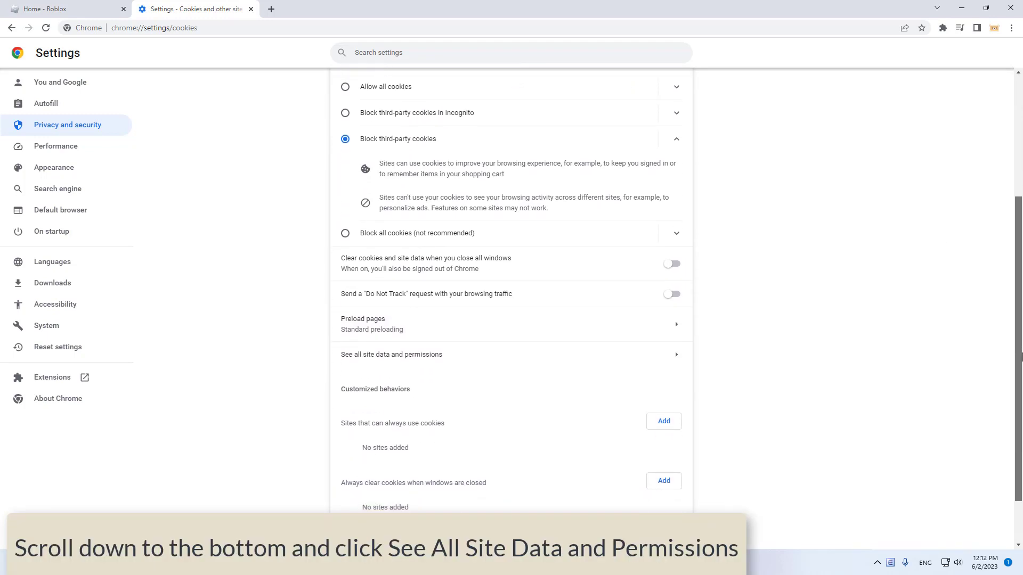
scroll(down, 3)
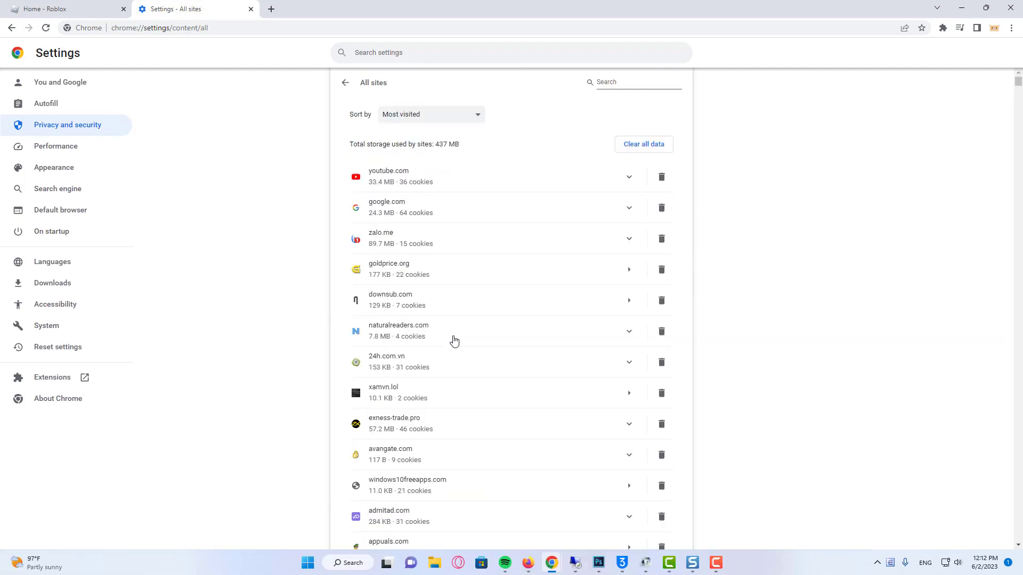
Sort the site list by name, search 'roblox', and clear roblox.com's site data.
click(431, 114)
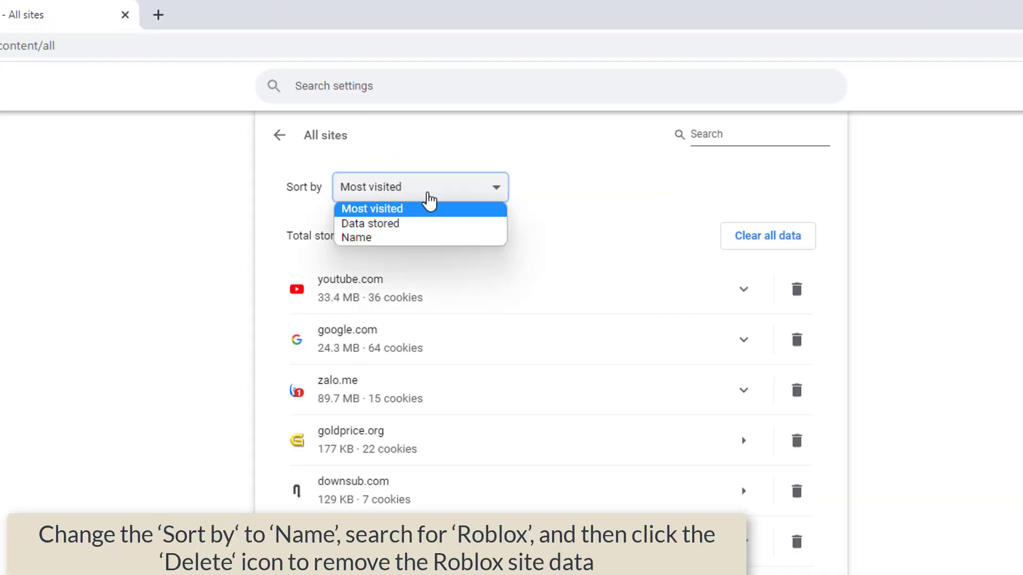
click(356, 237)
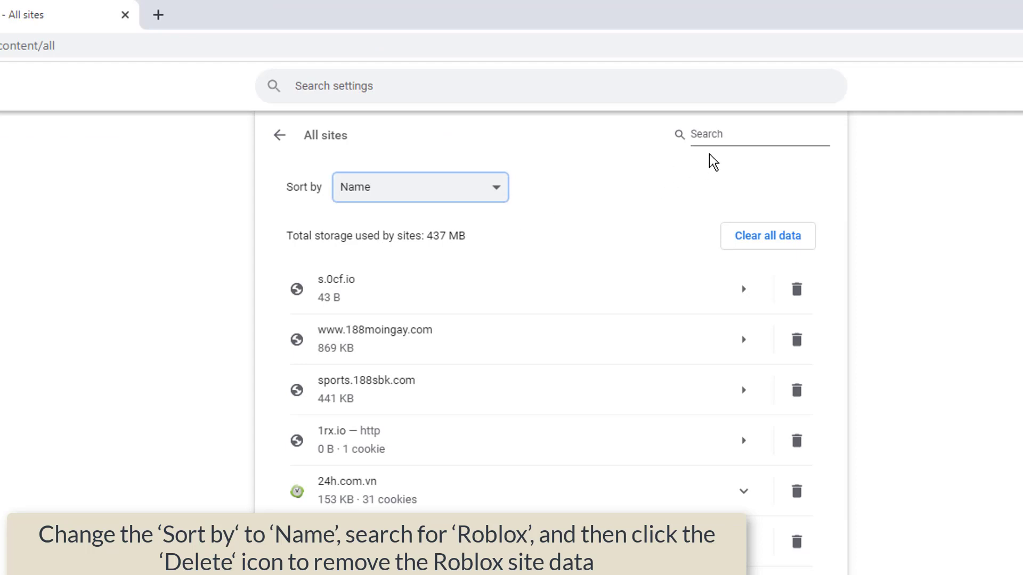
text(r)
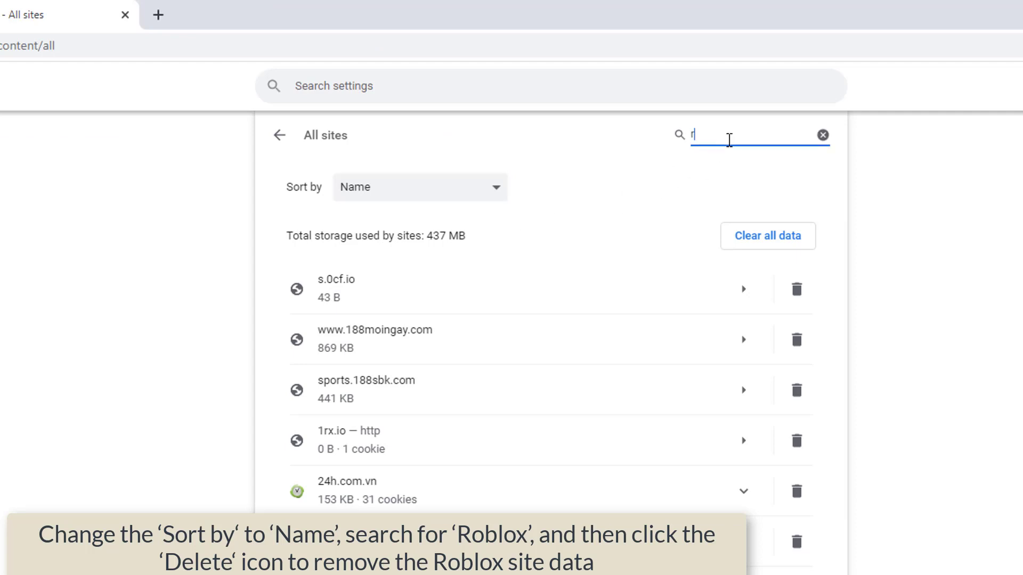
text(oblox)
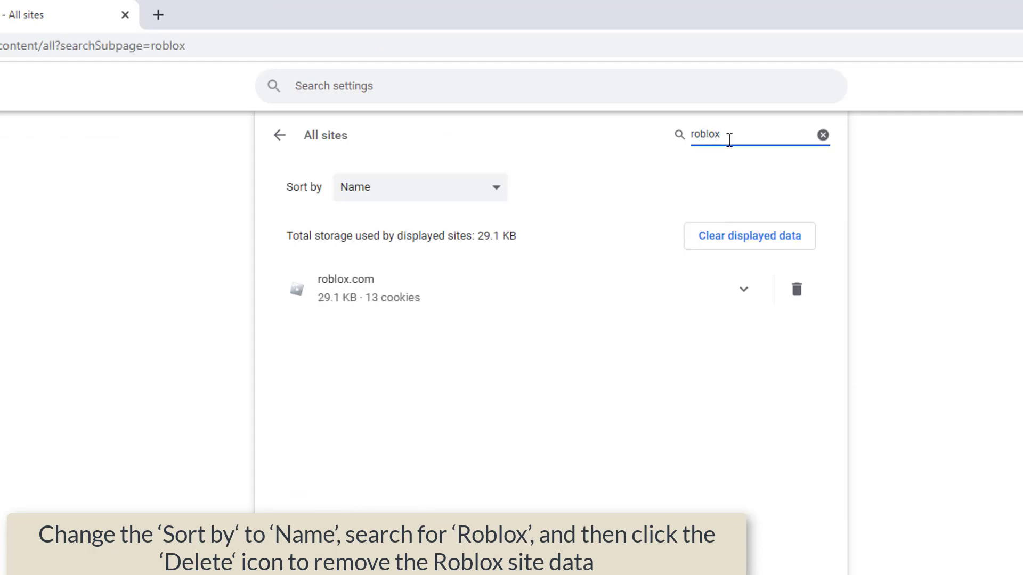
mouse_move(795, 289)
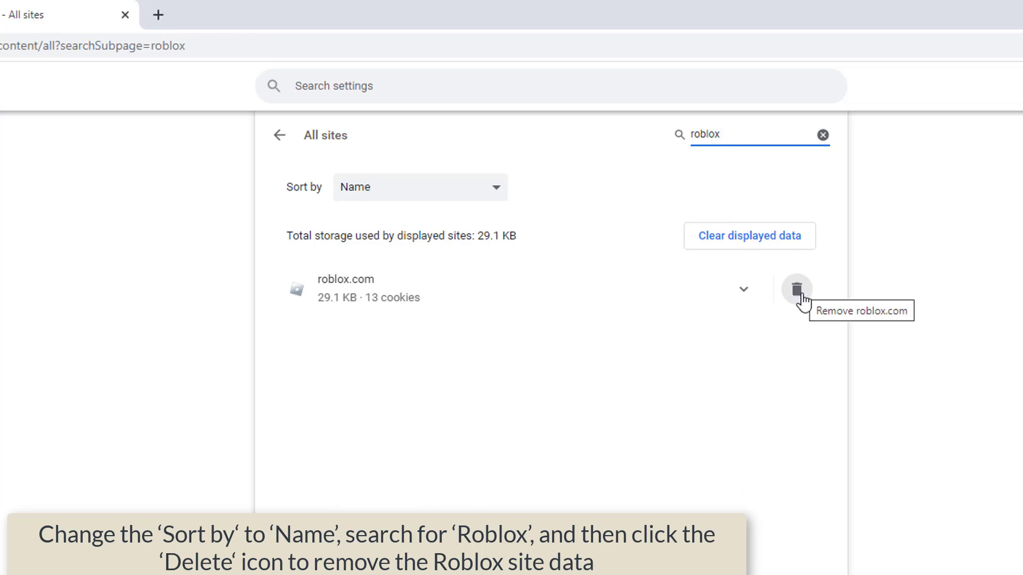
click(797, 289)
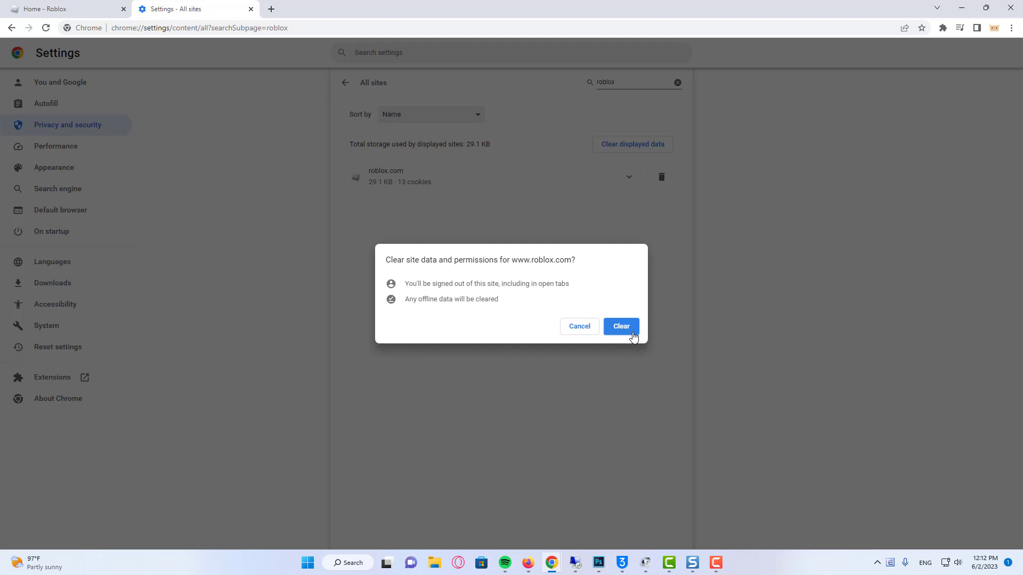
click(621, 327)
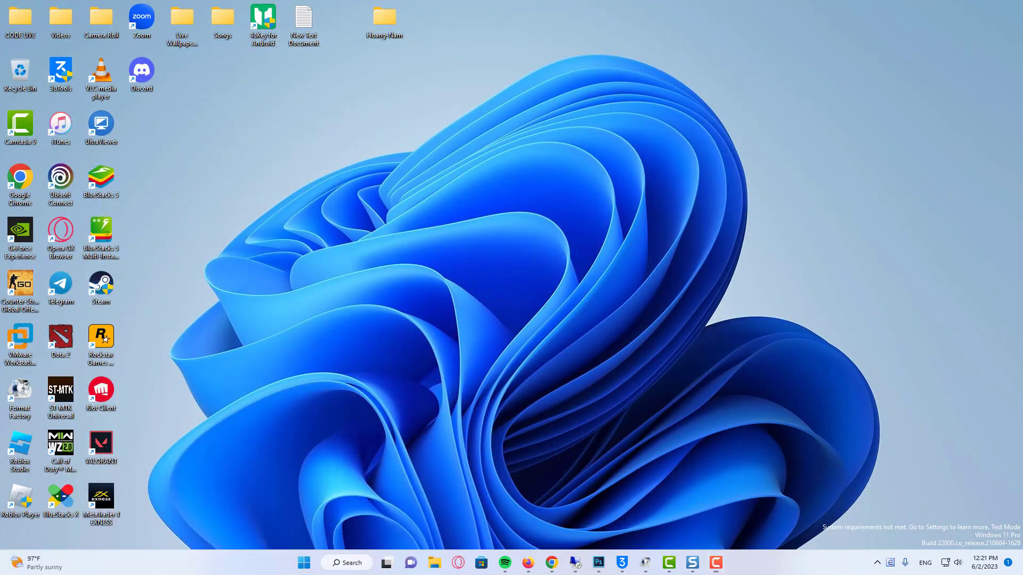
Open the AppData folder by running 'appdata' from the Run box.
text(appdata)
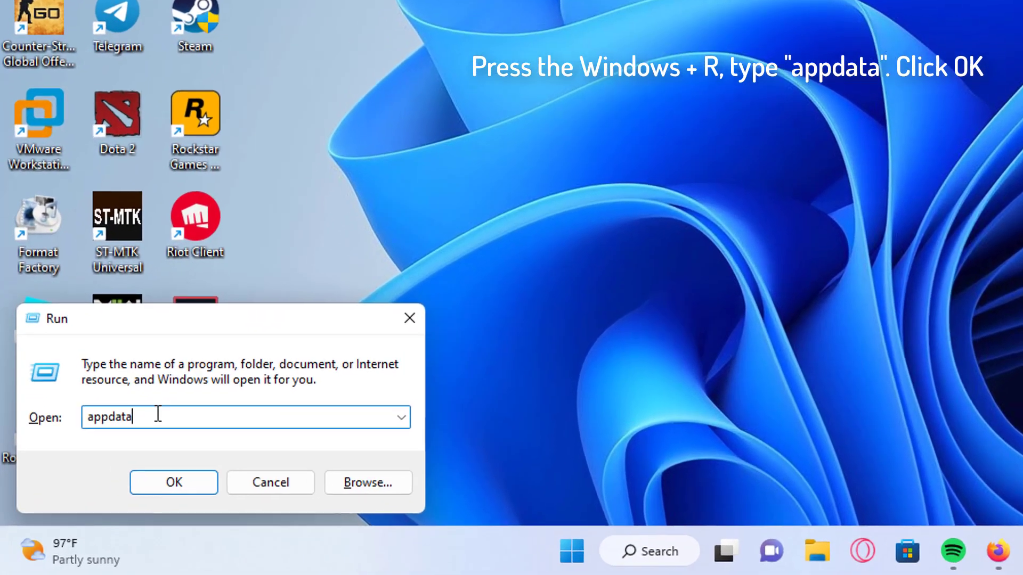
click(173, 482)
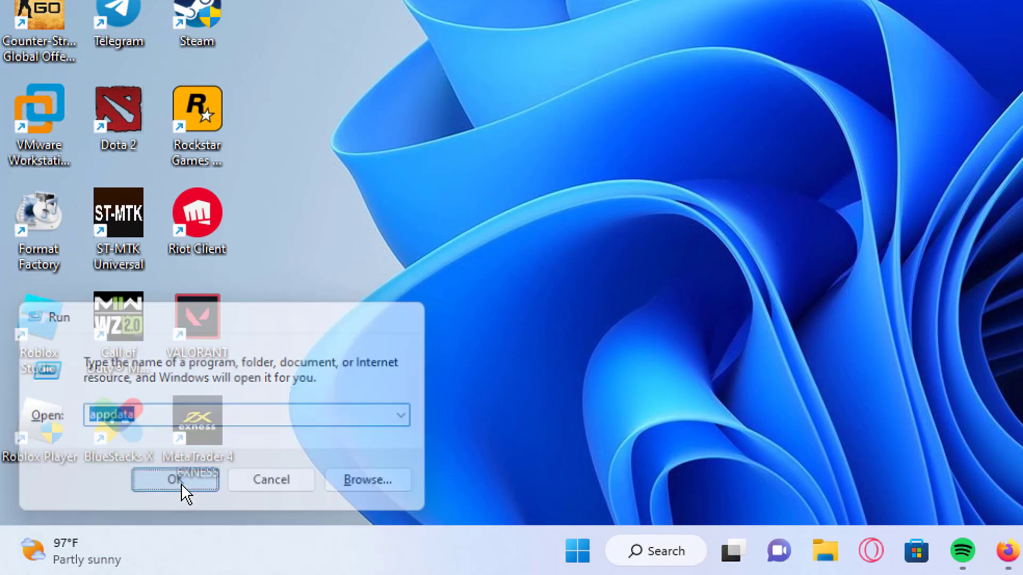
click(174, 480)
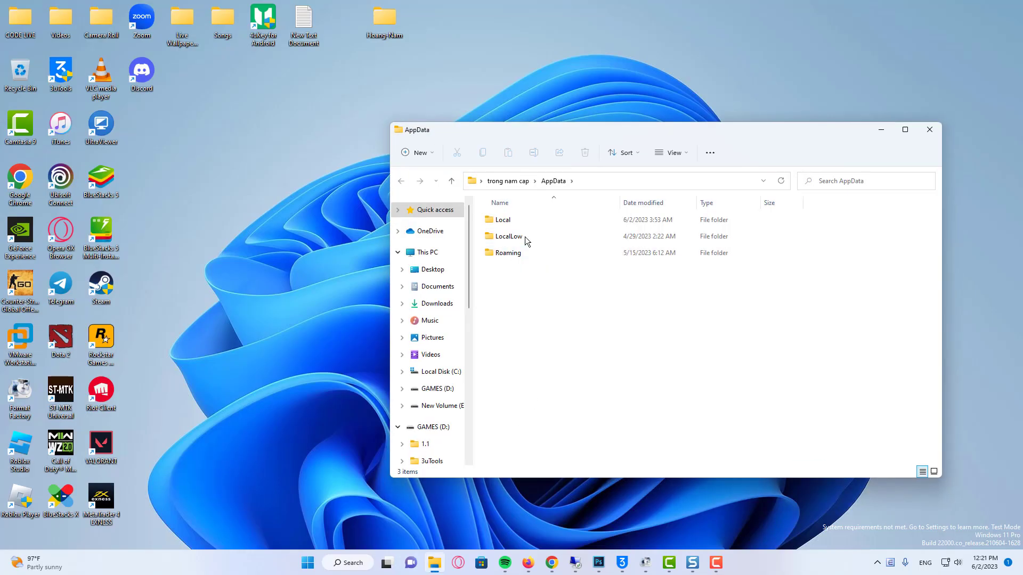
Open AppData's Local folder and delete the Roblox folder from it.
double_click(502, 219)
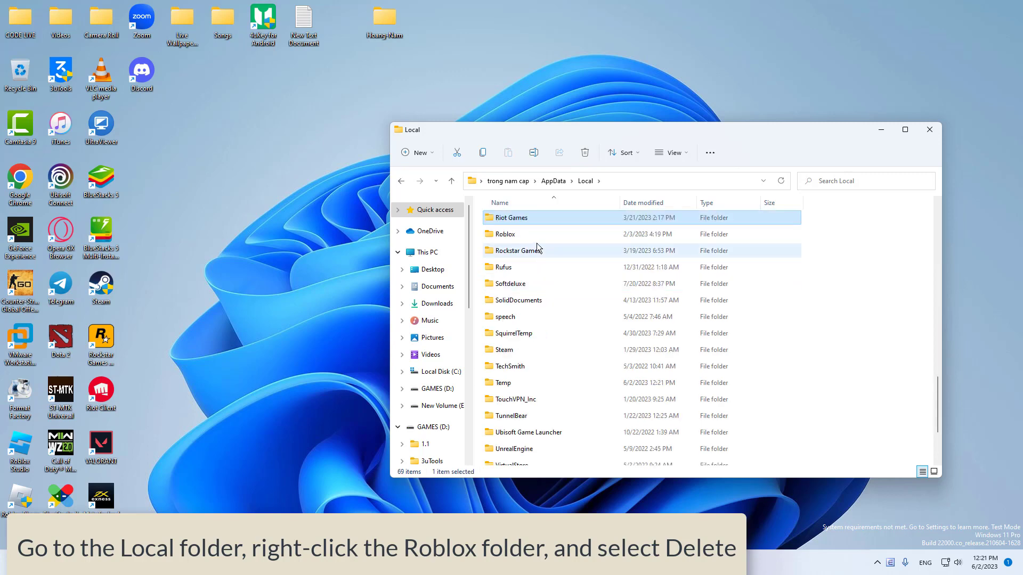
double_click(505, 234)
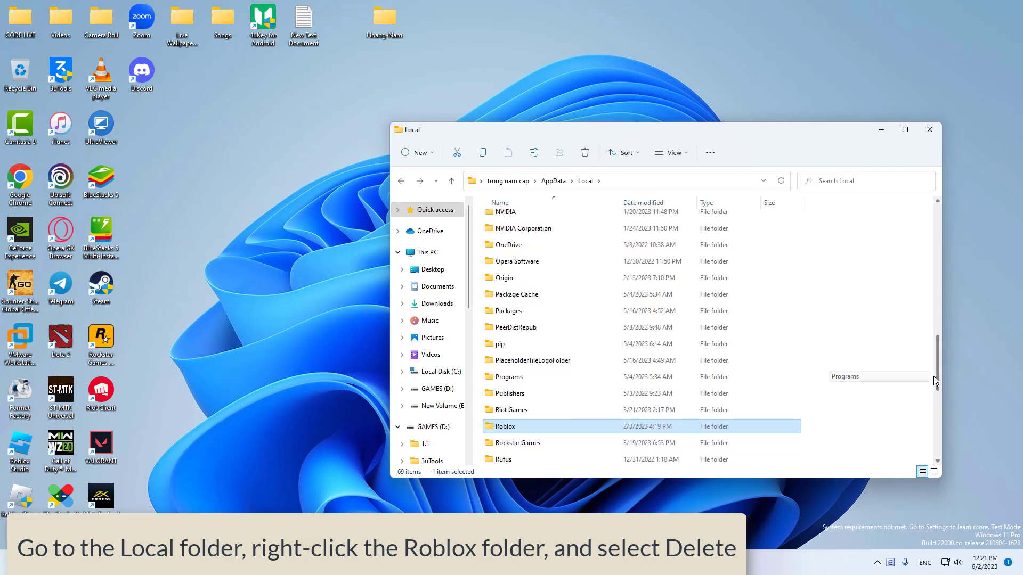
scroll(down, 3)
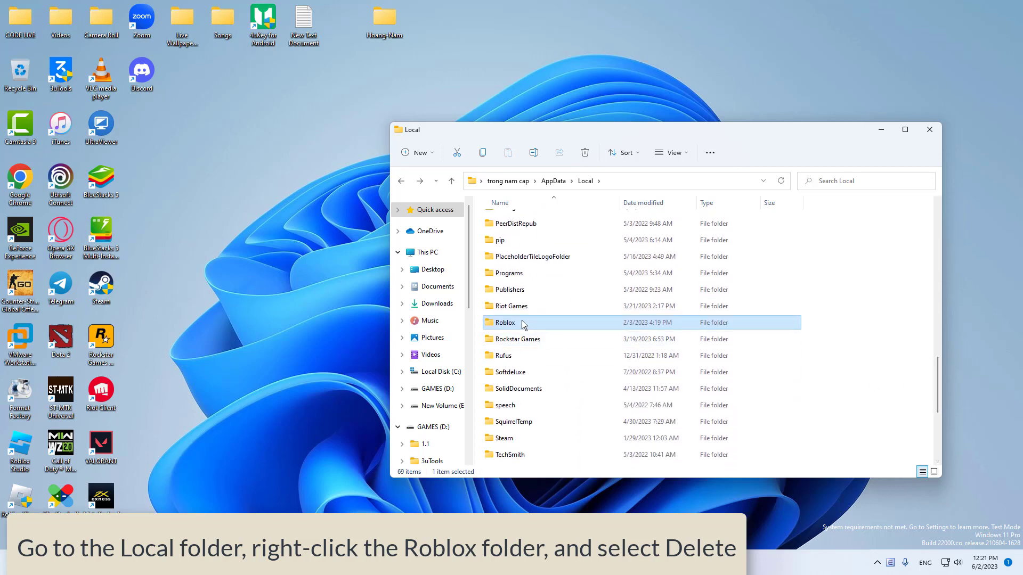
right_click(506, 323)
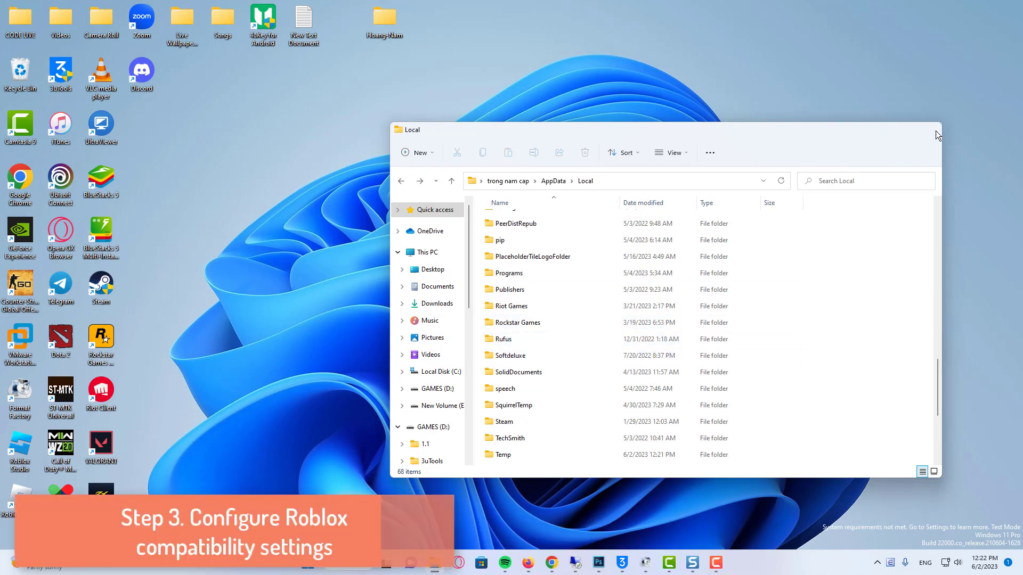
Close the Local folder window and open Roblox Player's file location from Start search.
click(936, 135)
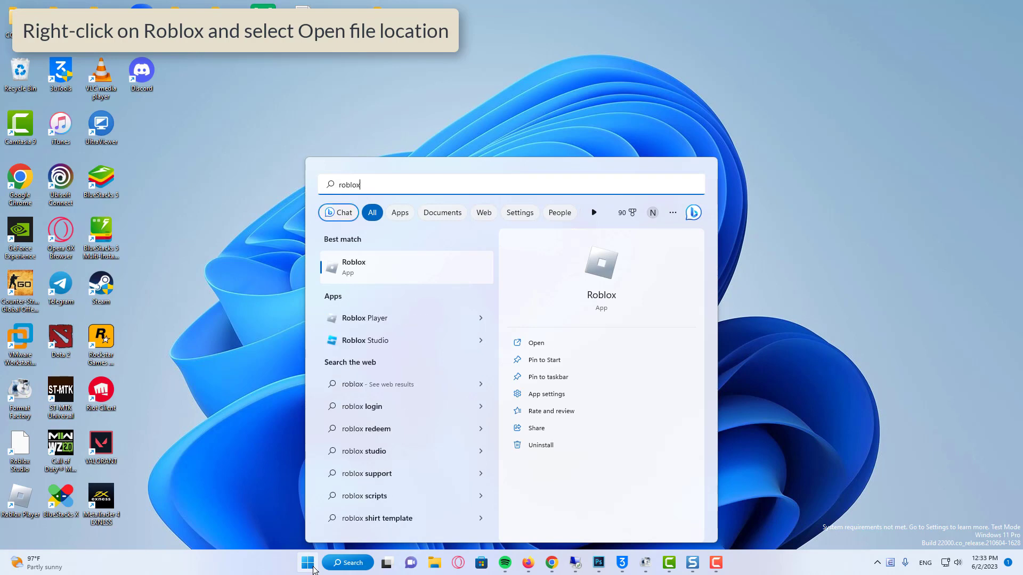
mouse_move(410, 313)
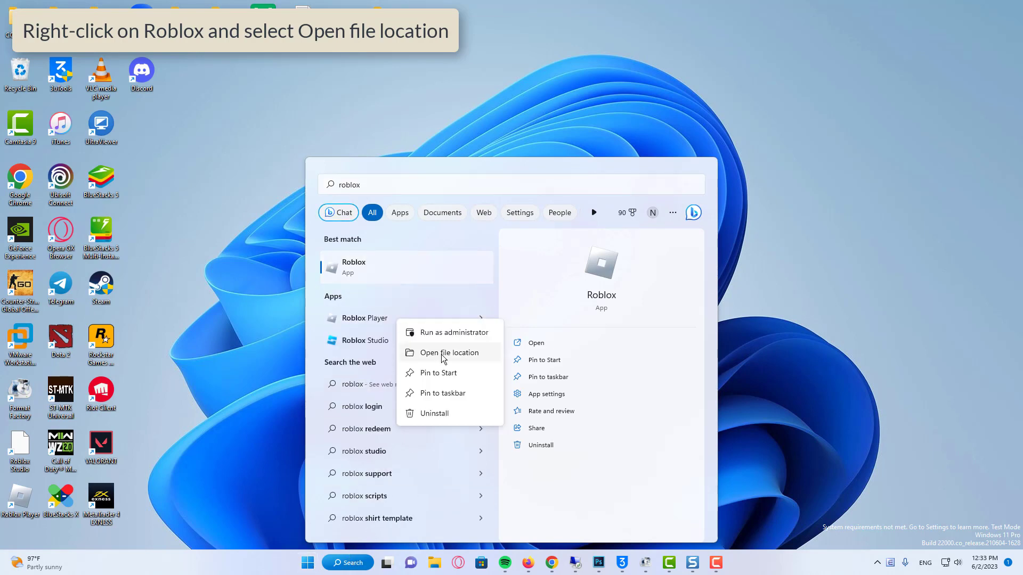
click(449, 353)
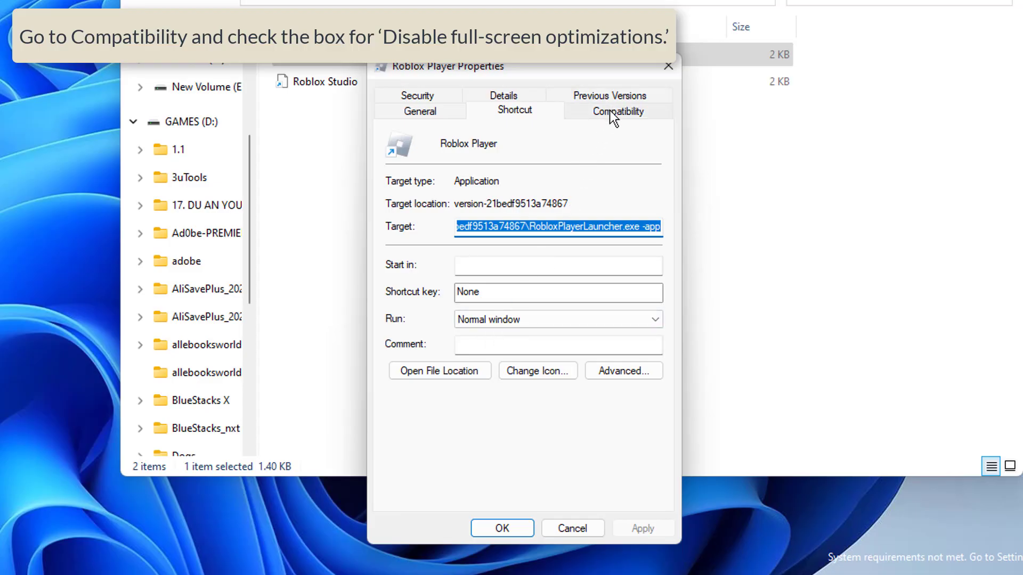
Disable fullscreen optimizations in Roblox Player's Compatibility settings, save, and close the Explorer window.
click(617, 111)
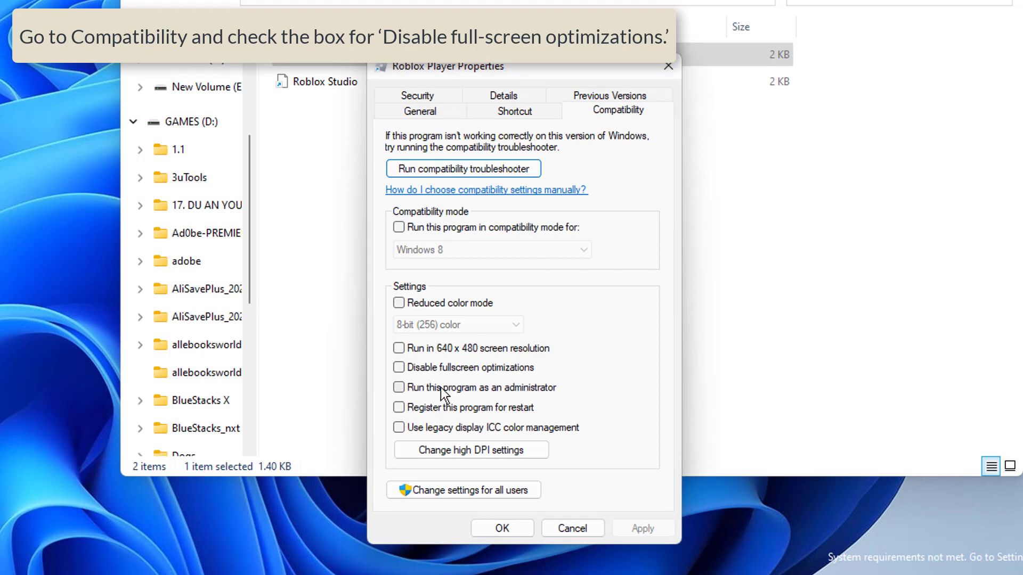
click(398, 368)
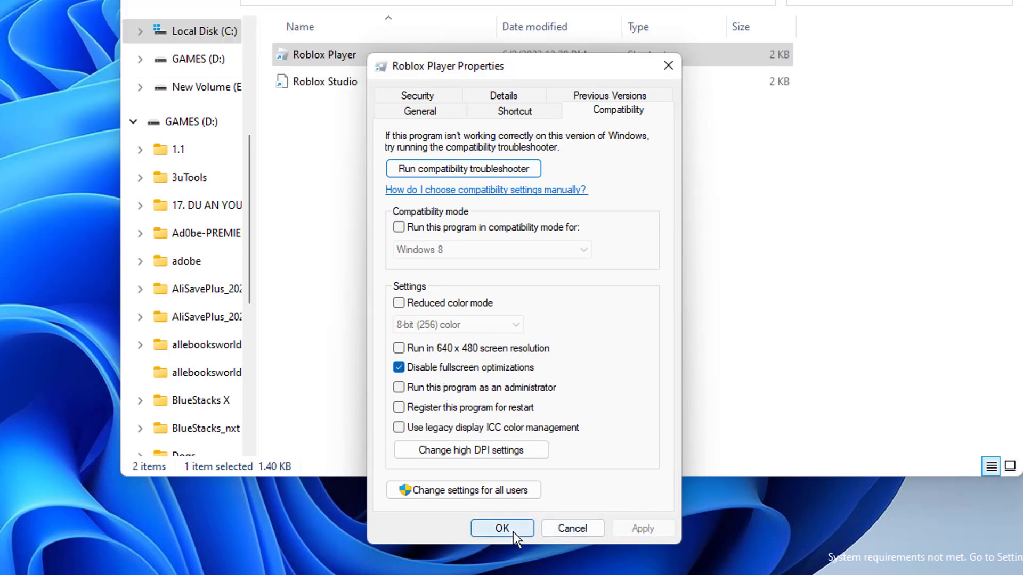
click(502, 528)
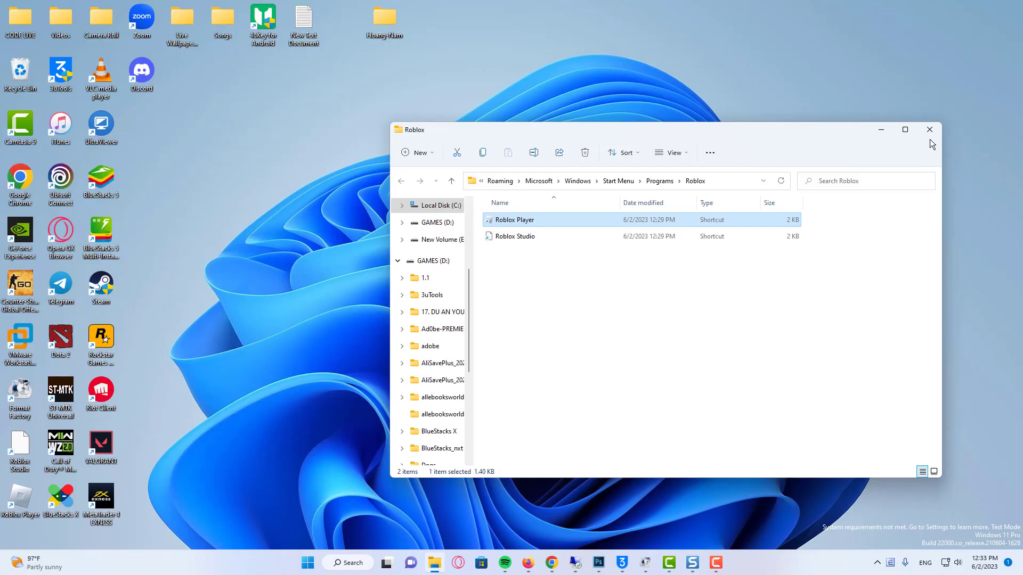
click(929, 129)
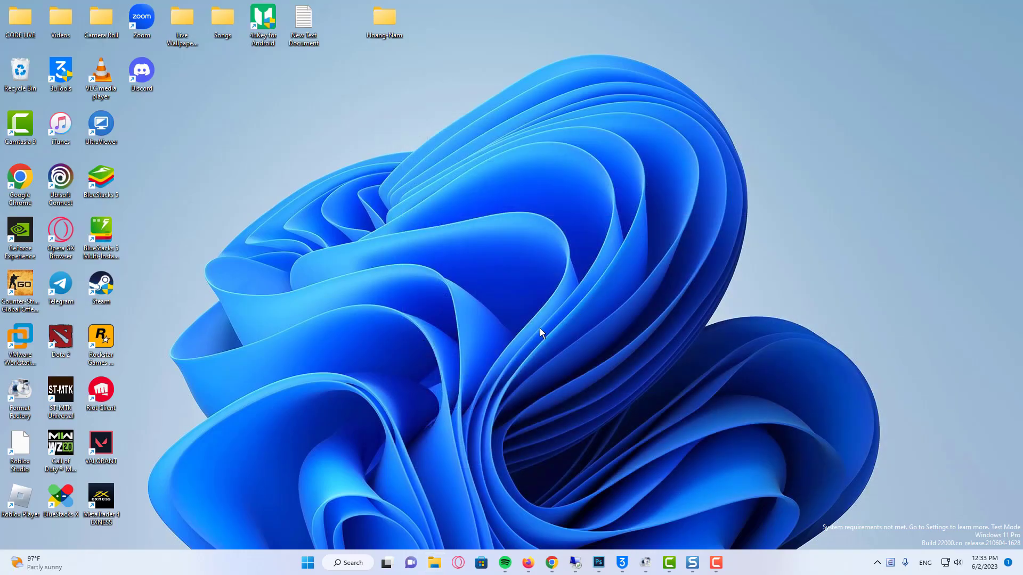